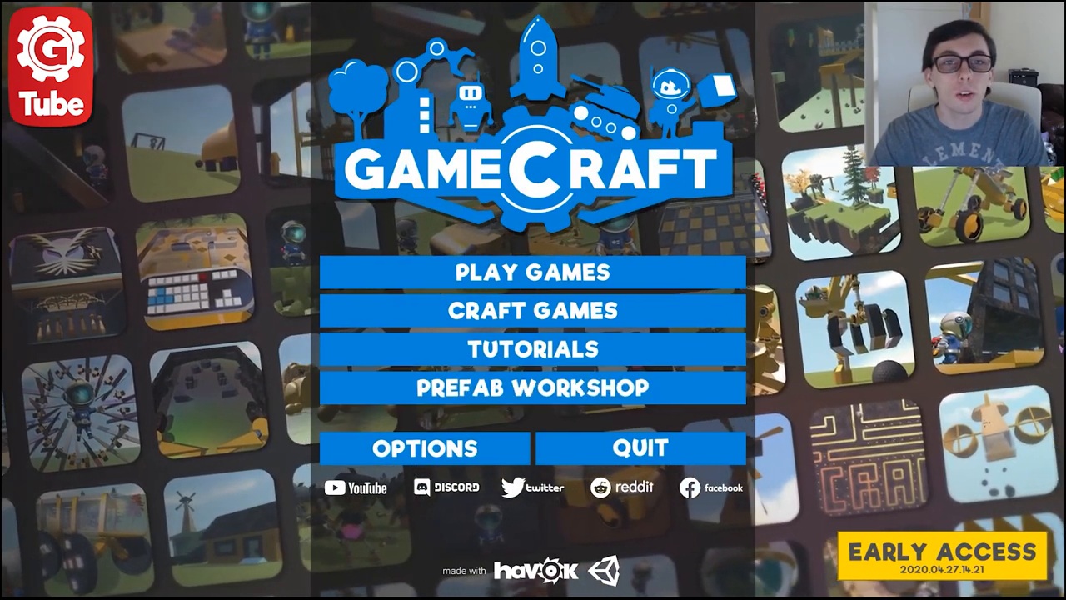
{"action": "mouse_move", "coordinate": [533, 349]}
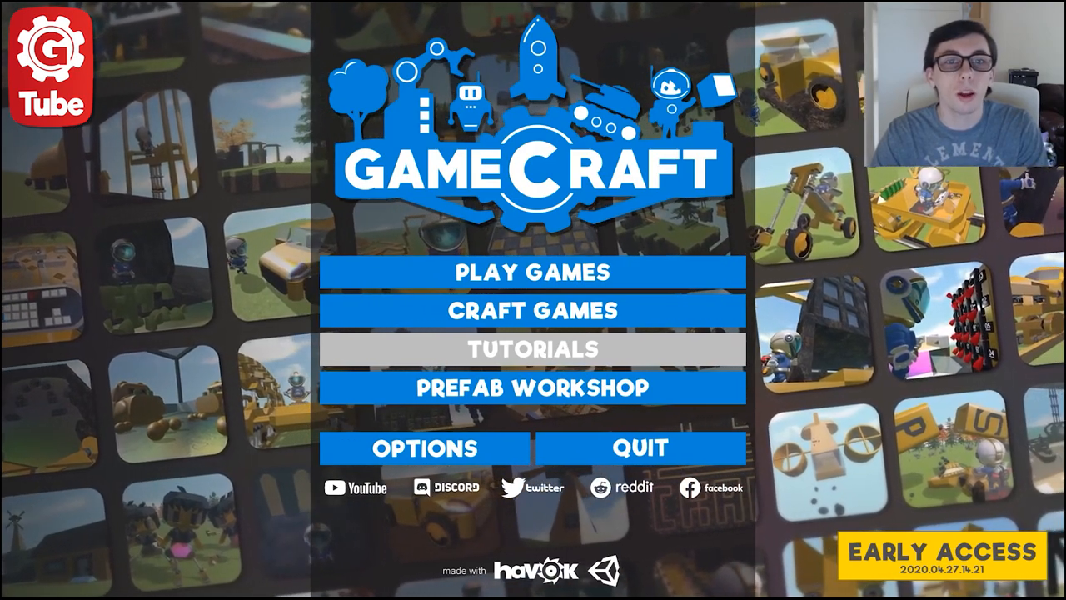
Open the Tutorials page and scroll down to the seventh tutorial, Servos and Pistons
{"action": "left_click", "coordinate": [532, 349]}
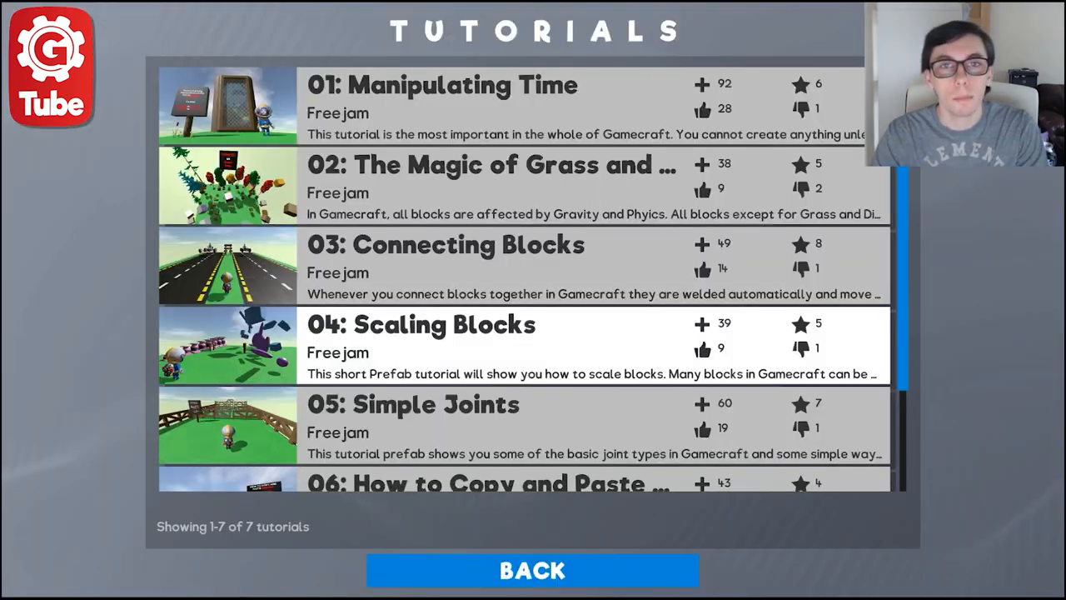
{"action": "scroll", "scroll_direction": "down", "scroll_amount": 3}
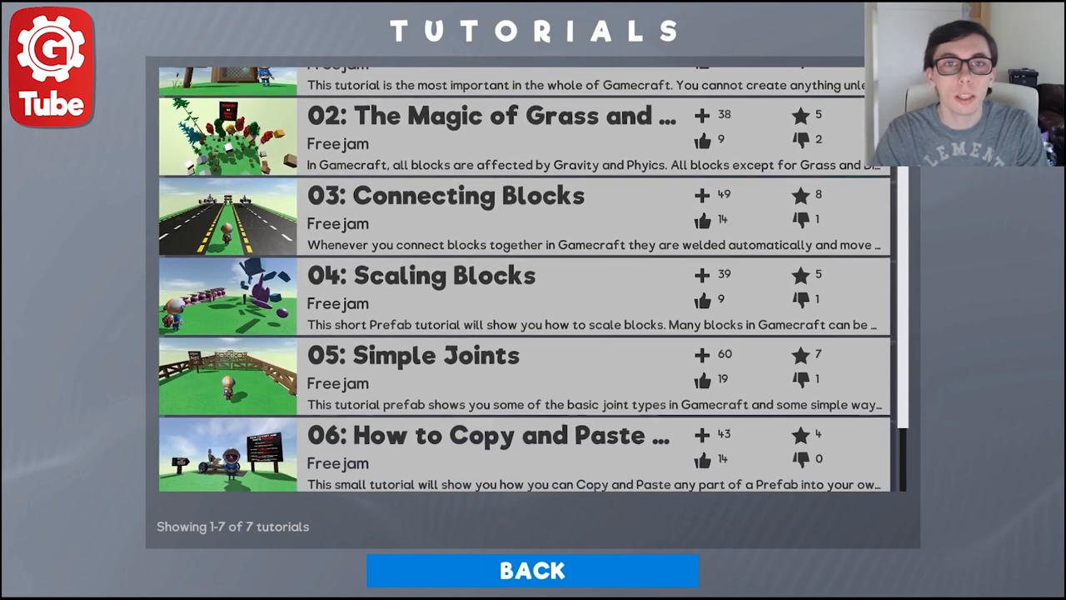
{"action": "scroll", "scroll_direction": "down", "scroll_amount": 3}
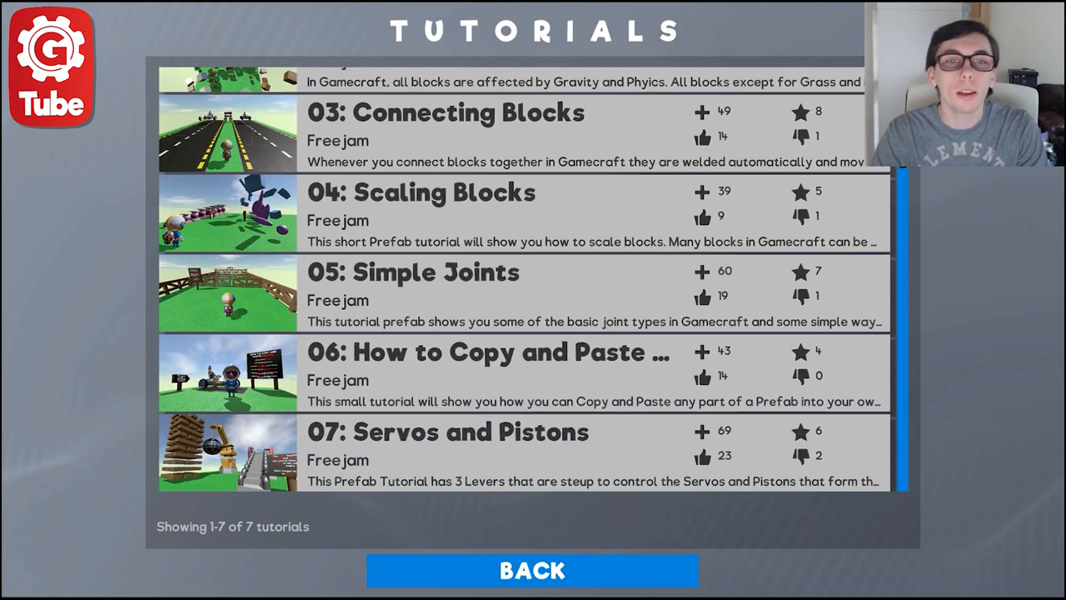
{"action": "mouse_move", "coordinate": [532, 570]}
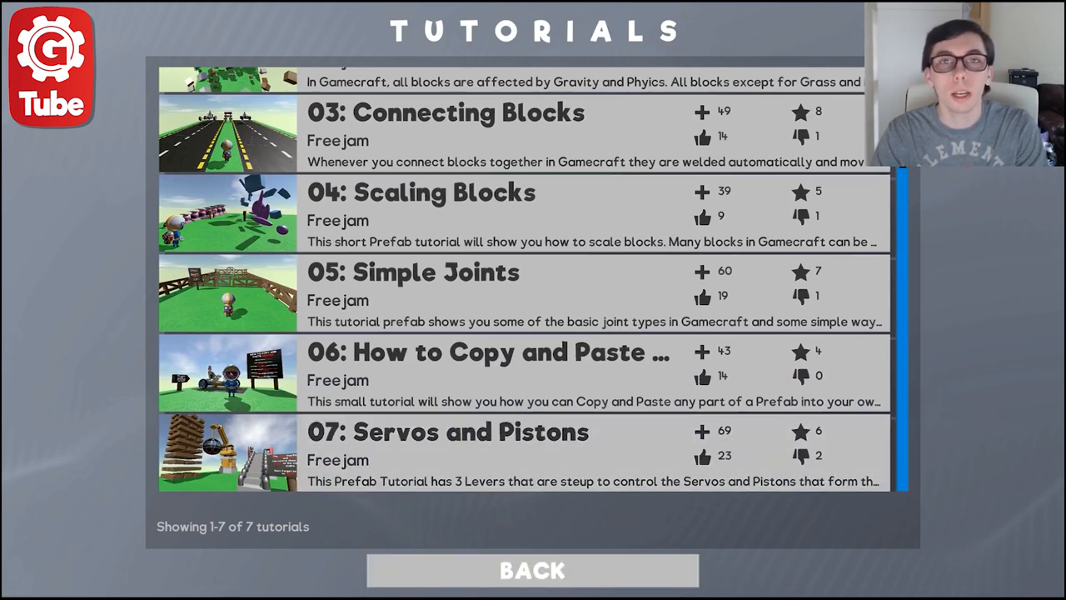
Go back to Craft Games and open the Release 16 Update game for editing
{"action": "left_click", "coordinate": [532, 570]}
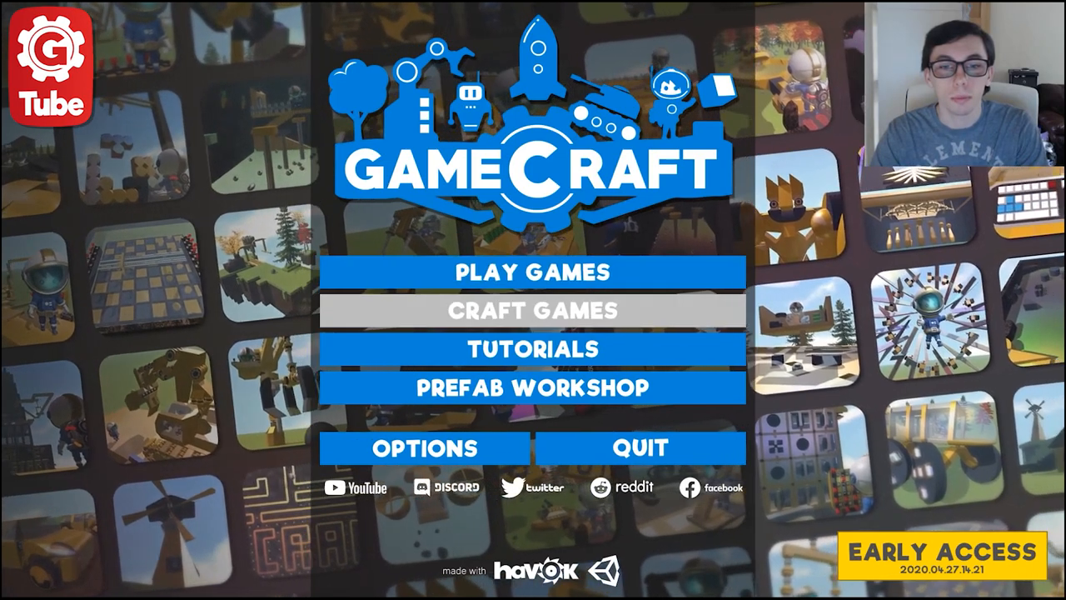
{"action": "left_click", "coordinate": [532, 310]}
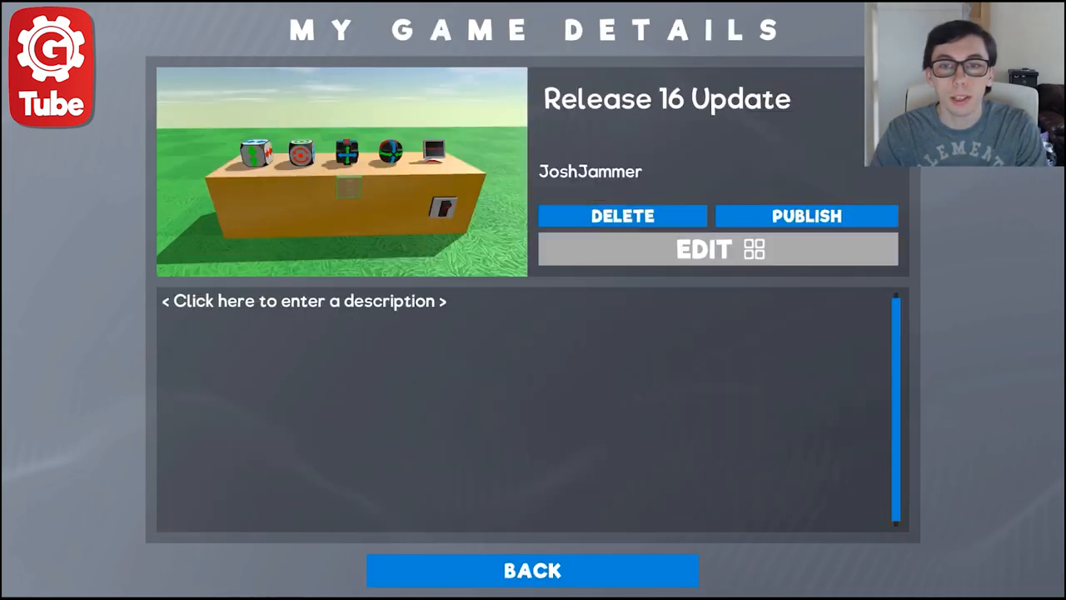
{"action": "left_click", "coordinate": [704, 248]}
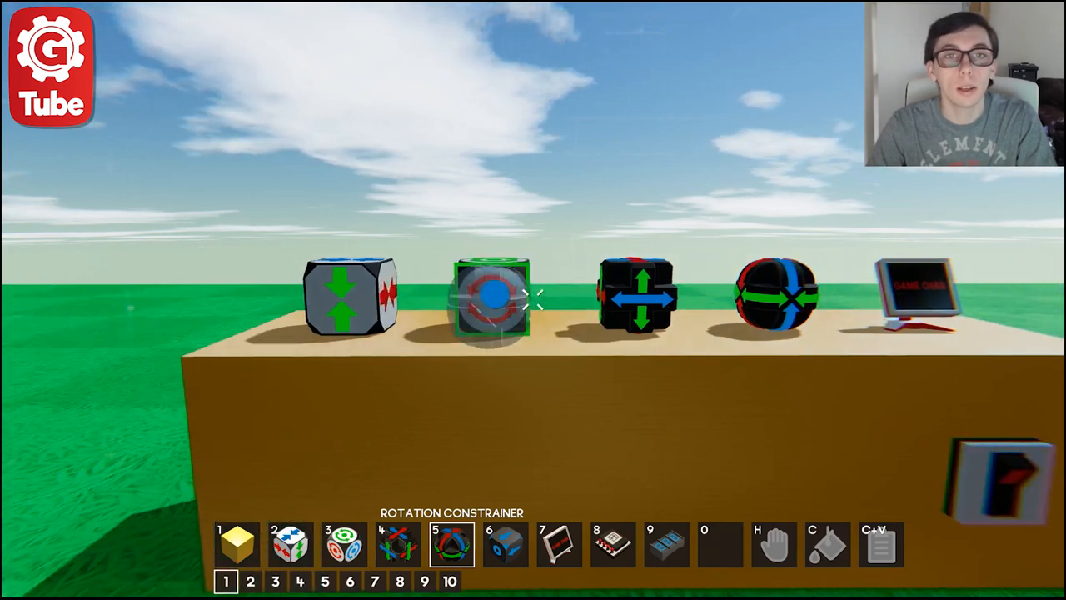
{"action": "left_click", "coordinate": [398, 544]}
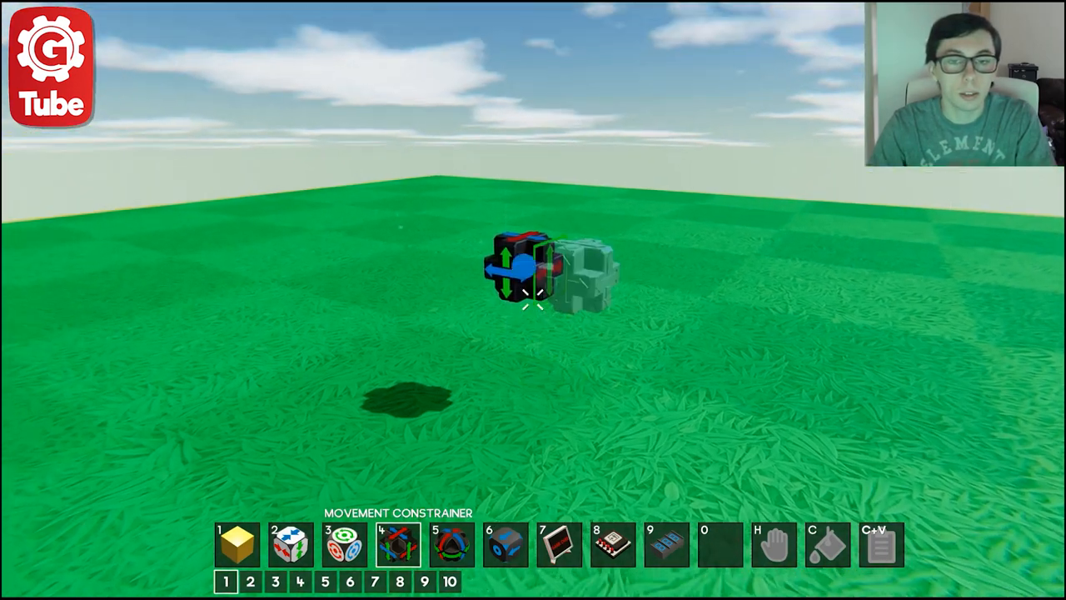
Disable green-axis movement on the movement constrainer
{"action": "left_click", "coordinate": [533, 275]}
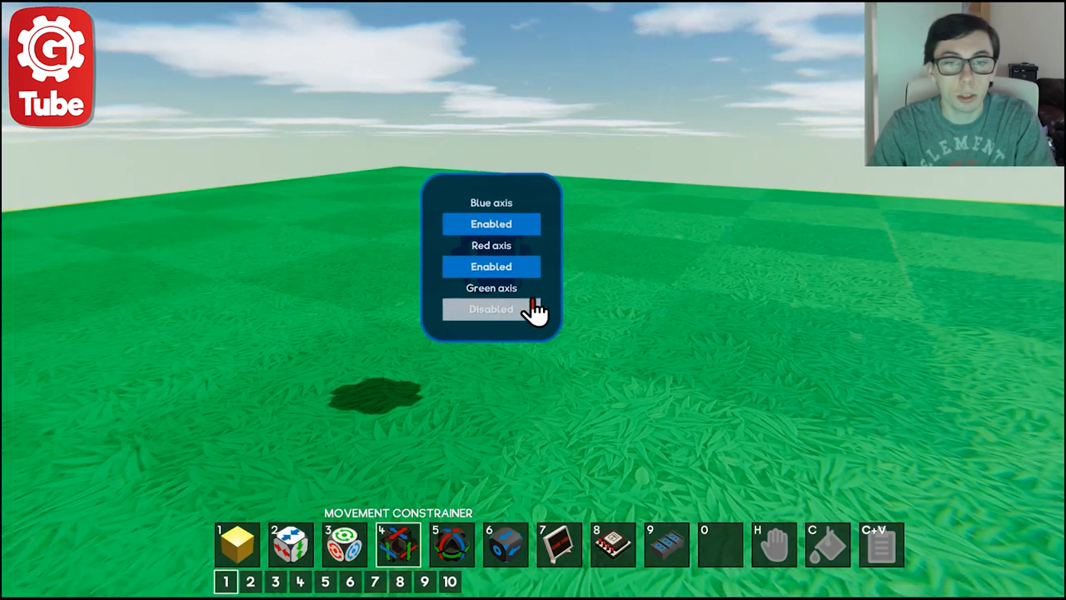
{"action": "left_click", "coordinate": [490, 309]}
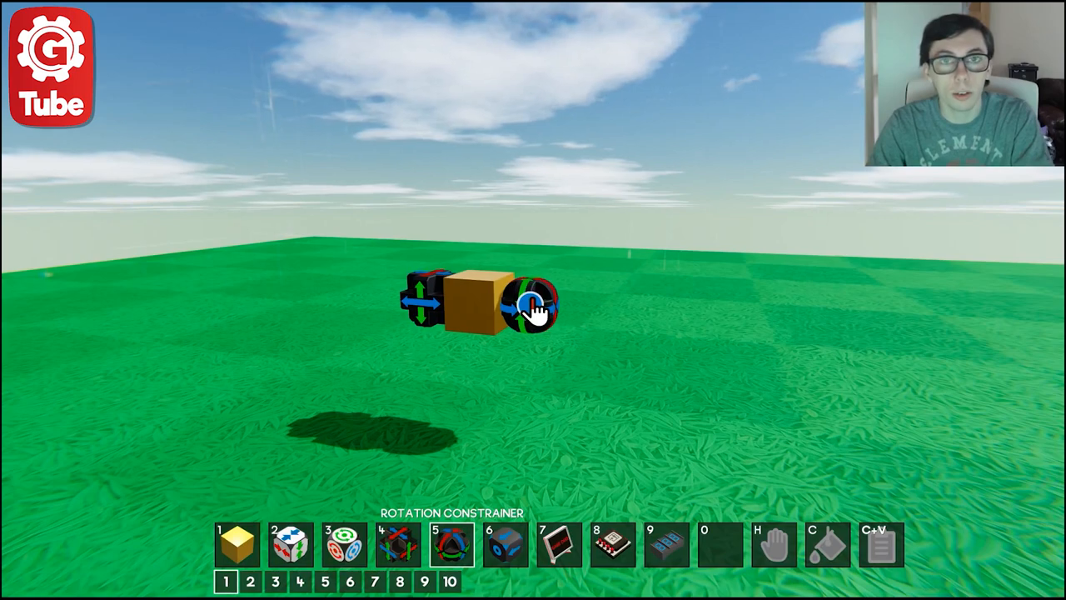
Turn off red-axis rotation on the rotation constrainer
{"action": "left_click", "coordinate": [529, 304]}
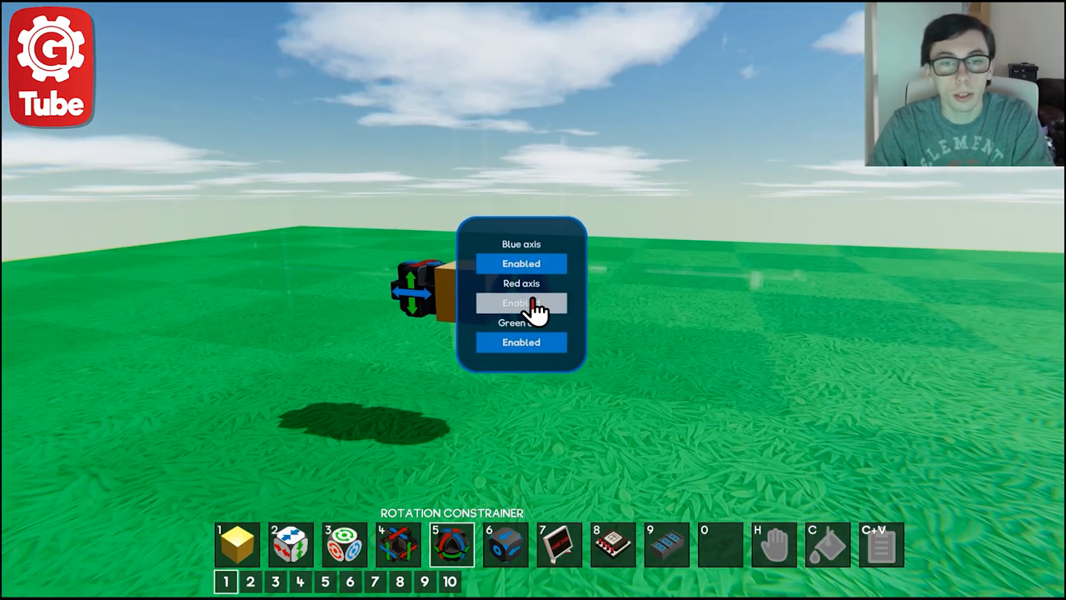
{"action": "left_click", "coordinate": [521, 302]}
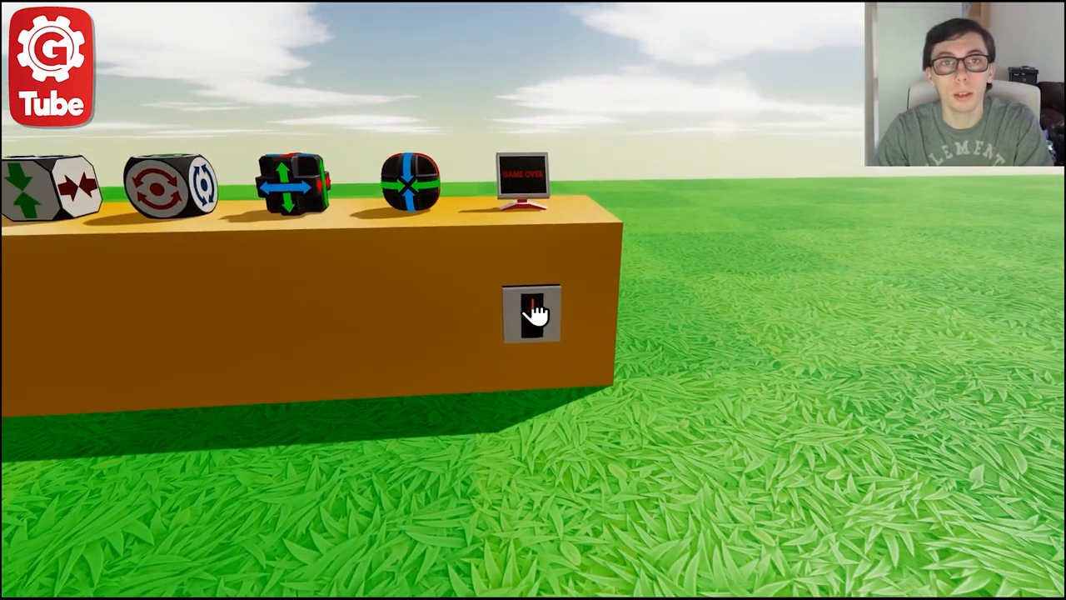
Flip the platform's switch to end the game
{"action": "left_click", "coordinate": [533, 314]}
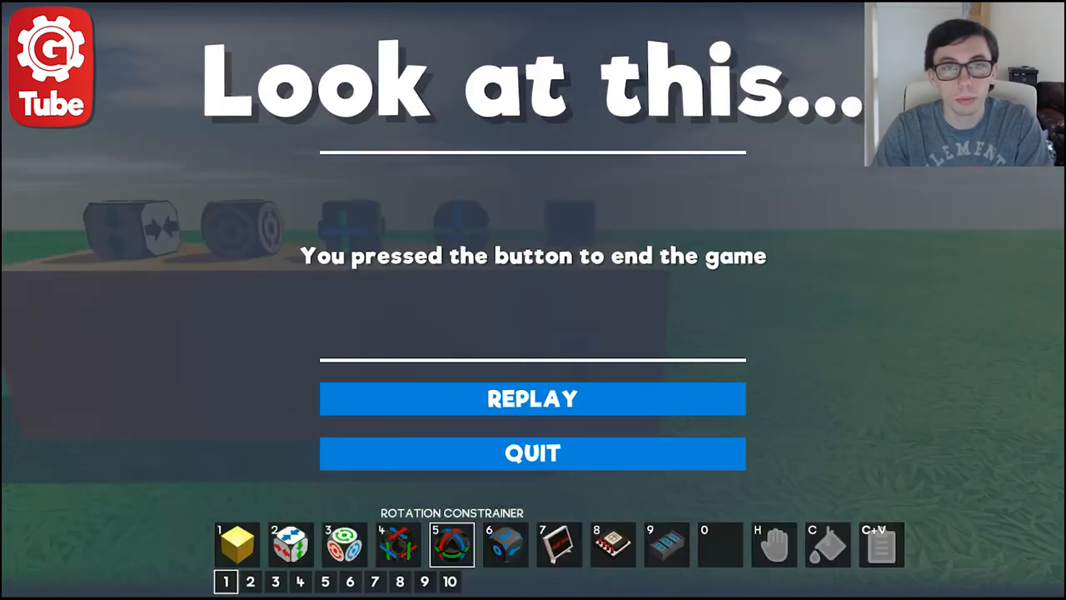
{"action": "left_click", "coordinate": [532, 398]}
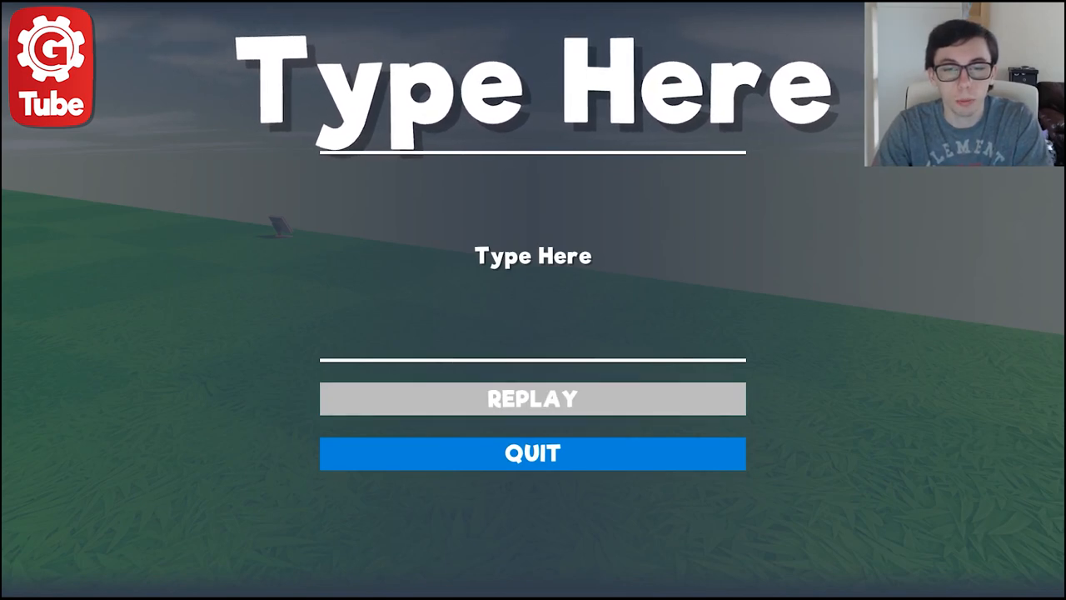
Dismiss the default Game Over screen with Replay
{"action": "left_click", "coordinate": [532, 398]}
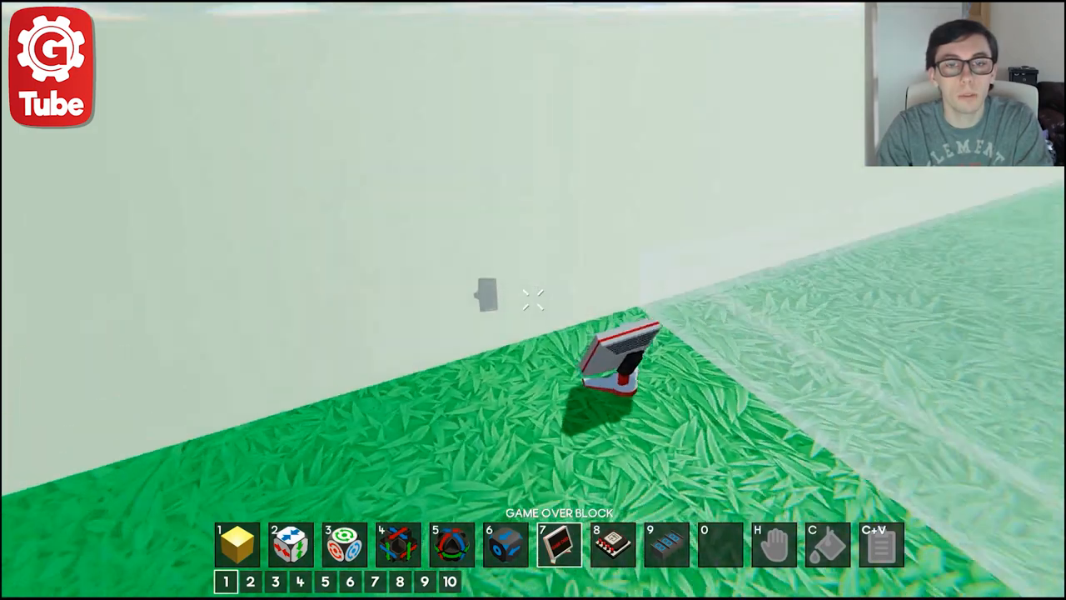
Set the Game Over block text to 'You Lose' and 'You fell off the platform'
{"action": "left_click", "coordinate": [617, 358]}
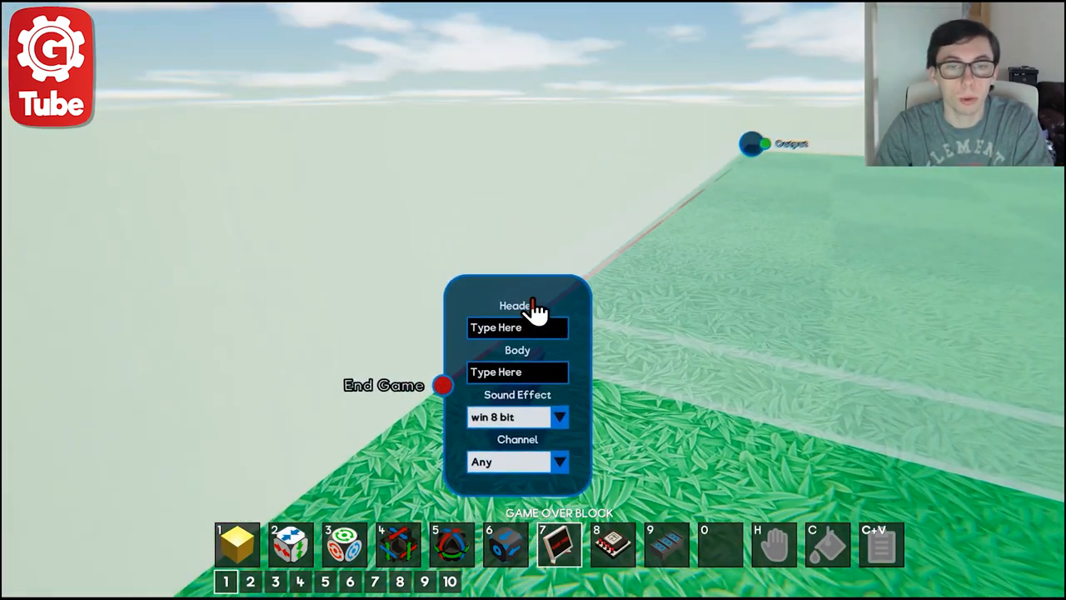
{"action": "left_click", "coordinate": [517, 327]}
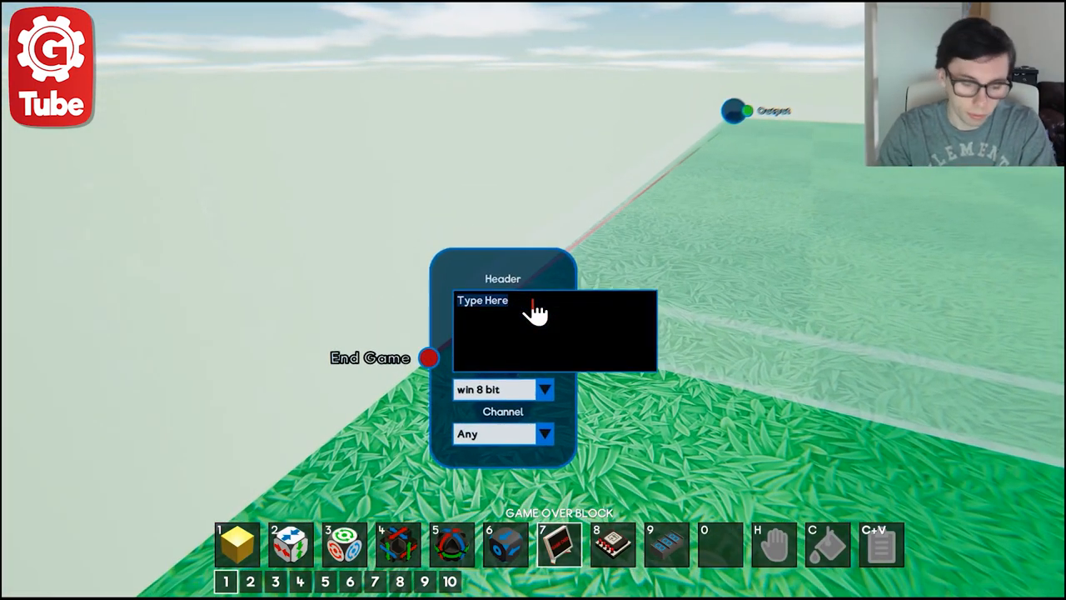
{"action": "type", "text": "You Lose"}
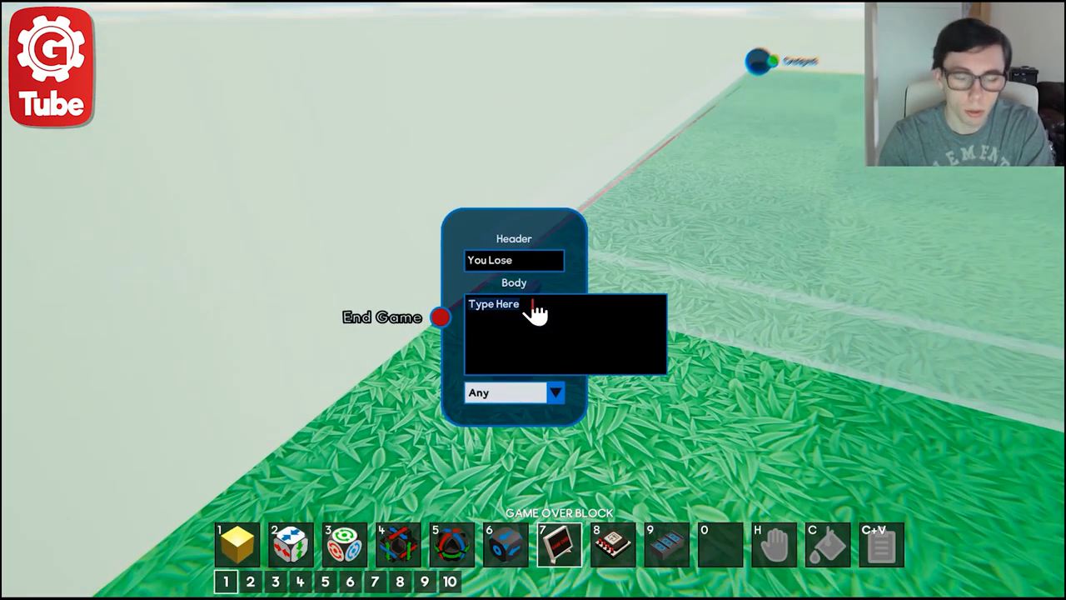
{"action": "type", "text": "You fell of"}
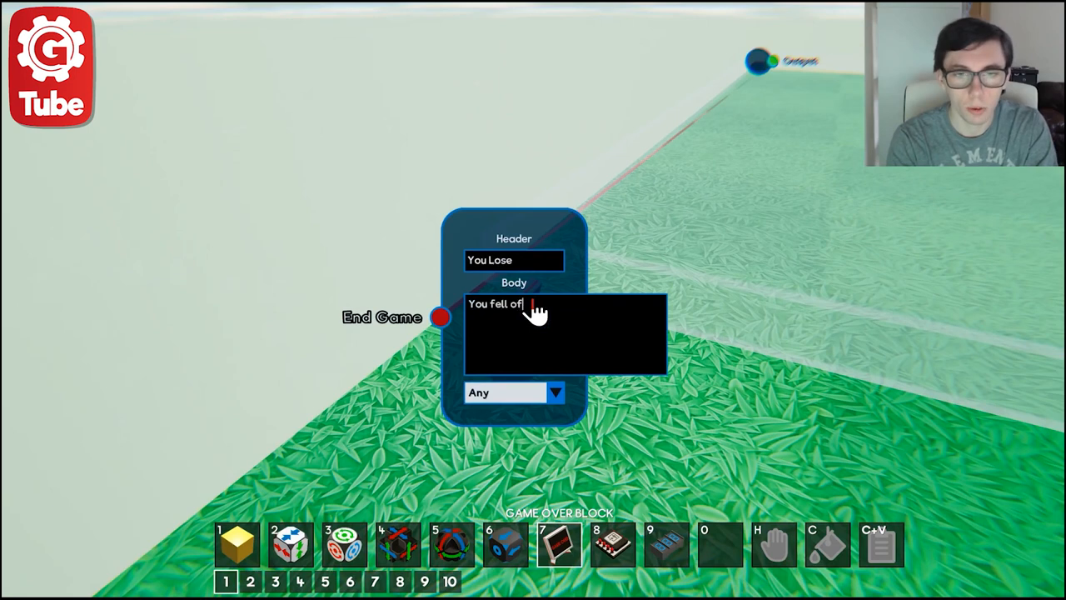
{"action": "type", "text": "the"}
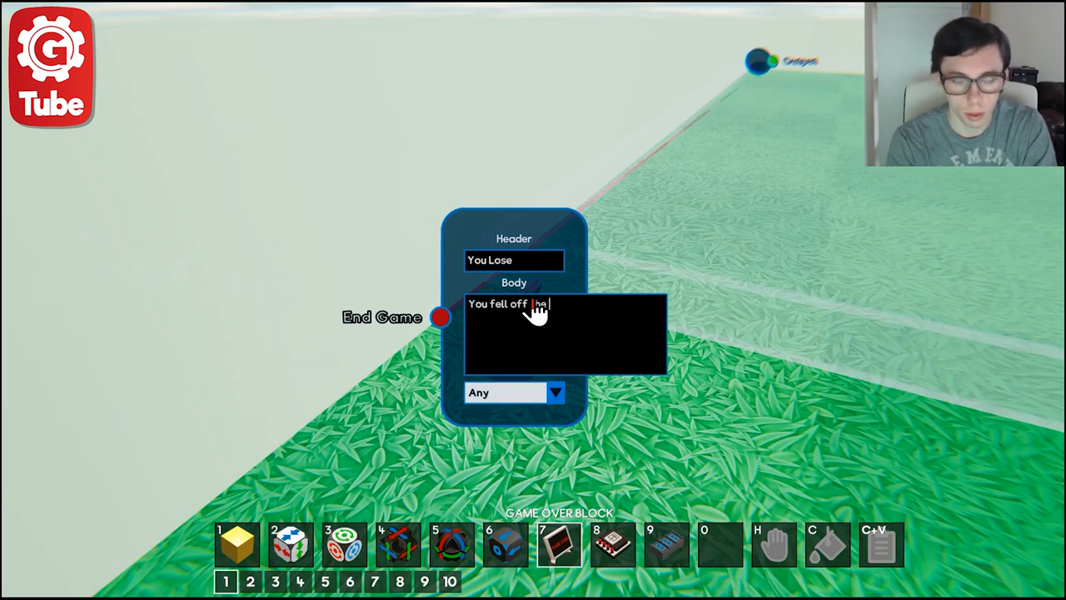
{"action": "type", "text": "platform"}
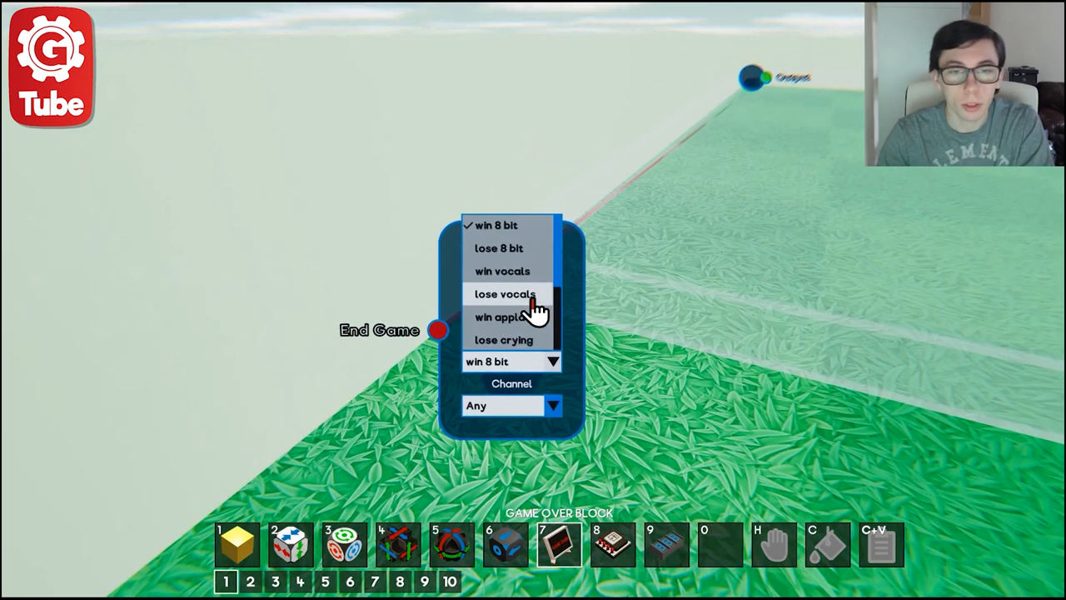
Choose the Game Over ending sound, then replay after the losing test run
{"action": "scroll", "scroll_direction": "down", "scroll_amount": 3}
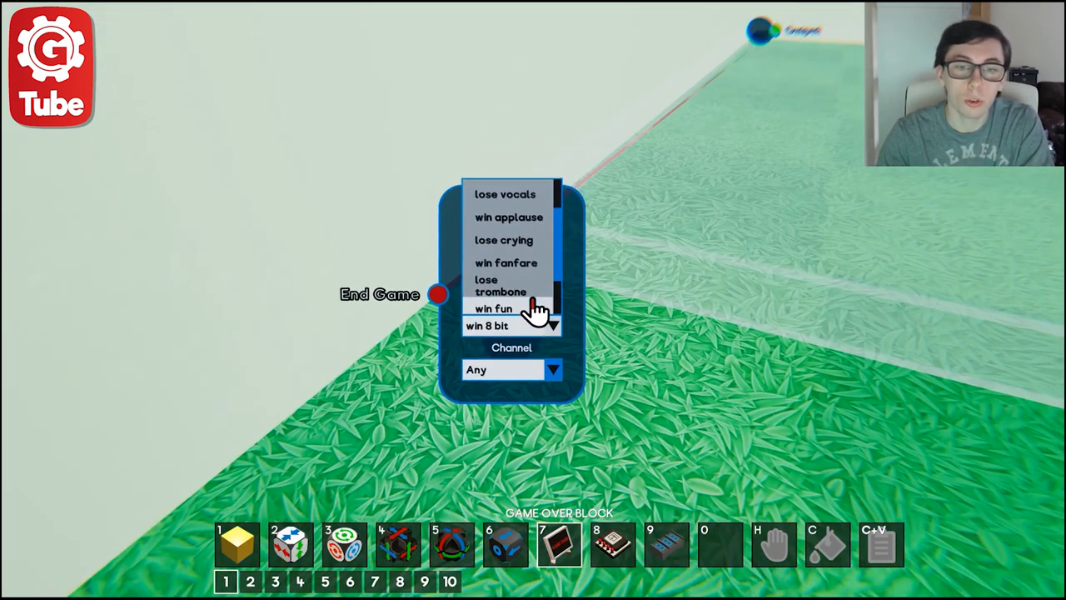
{"action": "left_click", "coordinate": [501, 285]}
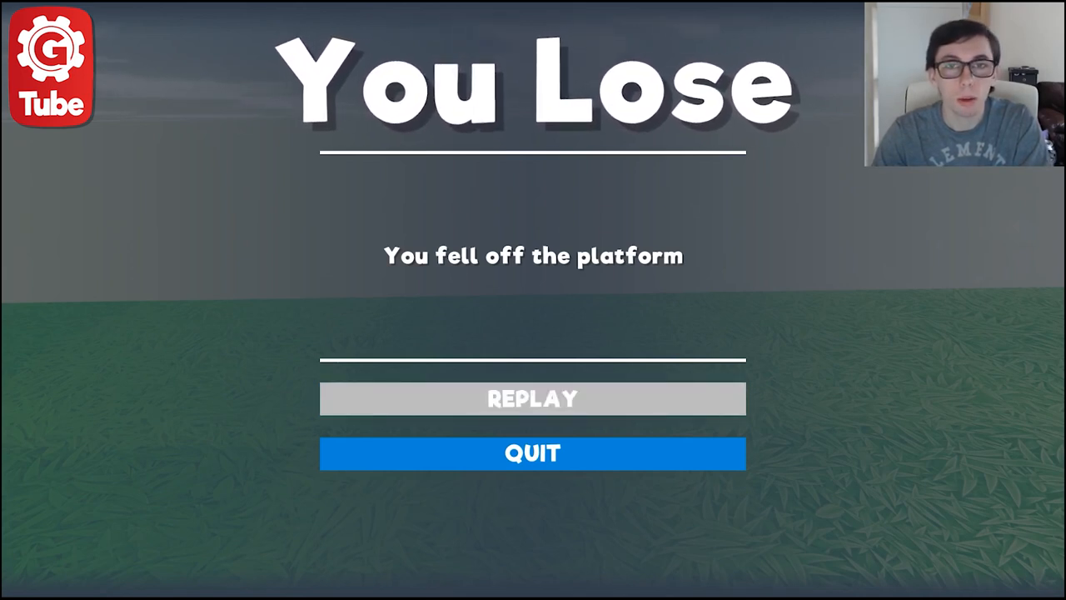
{"action": "left_click", "coordinate": [532, 398]}
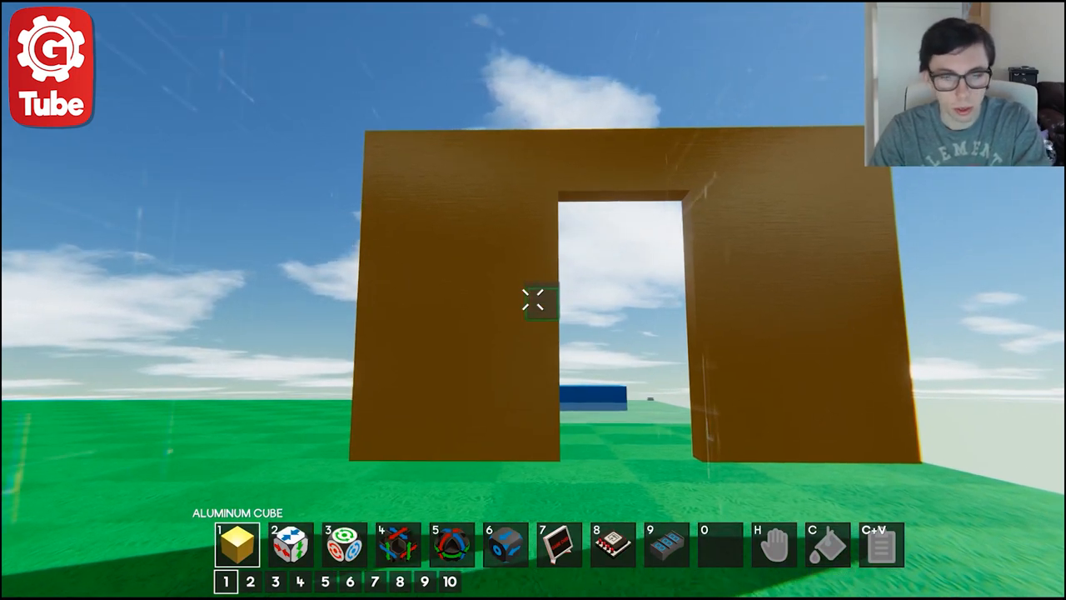
Place a rotation constrainer on the wall and disable its red and green axes
{"action": "key", "text": "6"}
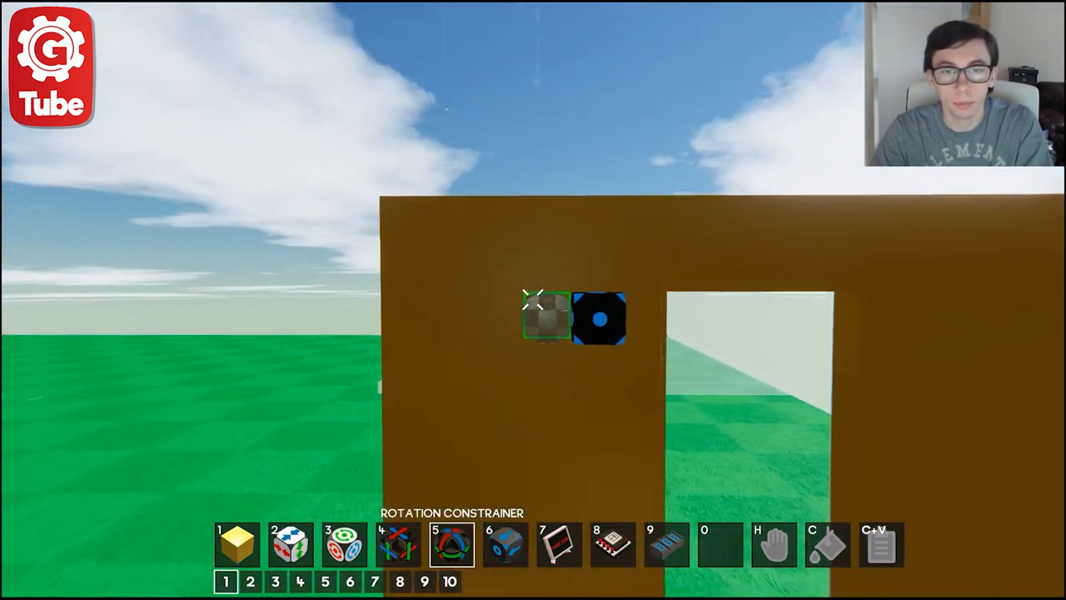
{"action": "left_click", "coordinate": [547, 316]}
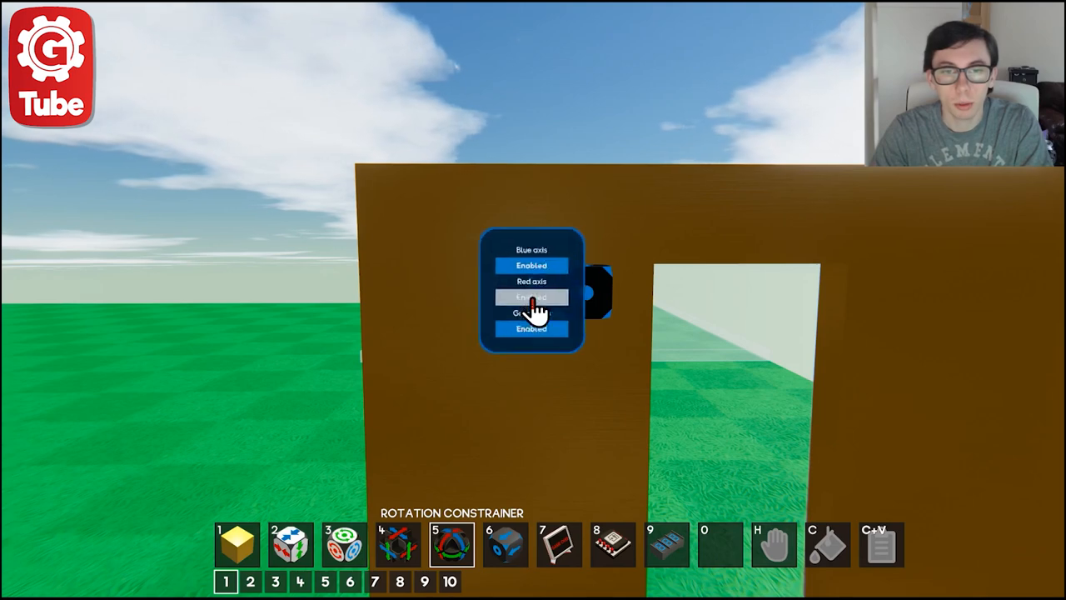
{"action": "left_click", "coordinate": [532, 325]}
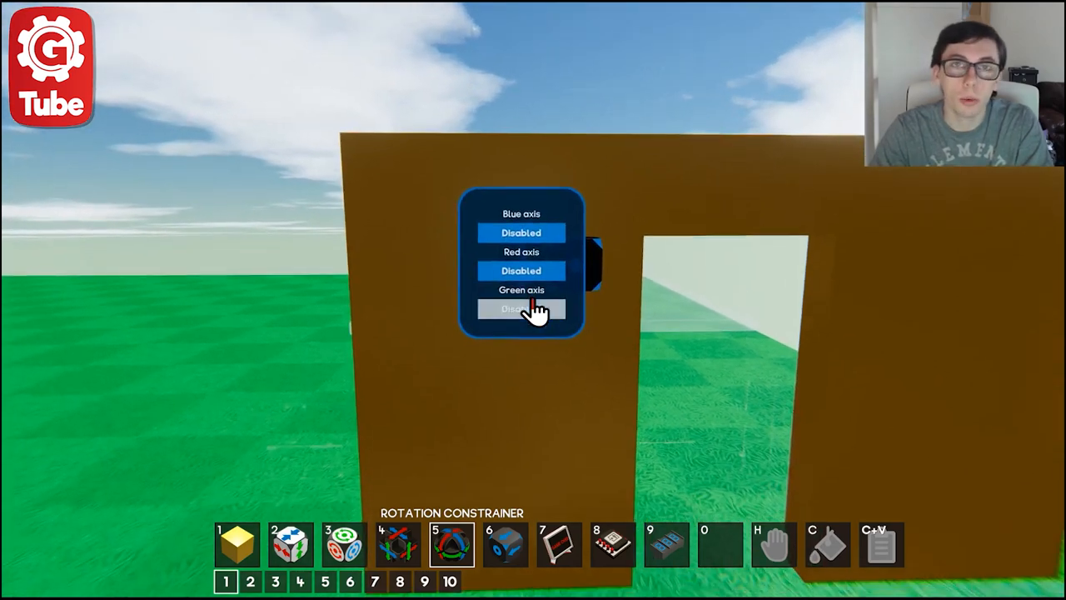
{"action": "left_click", "coordinate": [521, 309]}
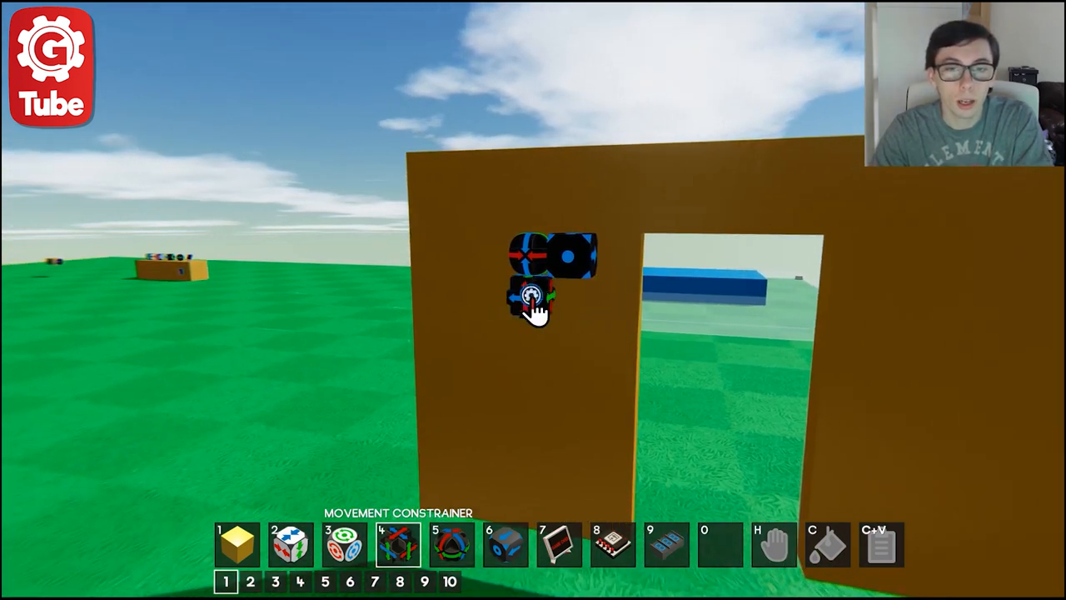
Toggle the movement constrainer's green axis, then leave the You Lose screen
{"action": "left_click", "coordinate": [533, 296]}
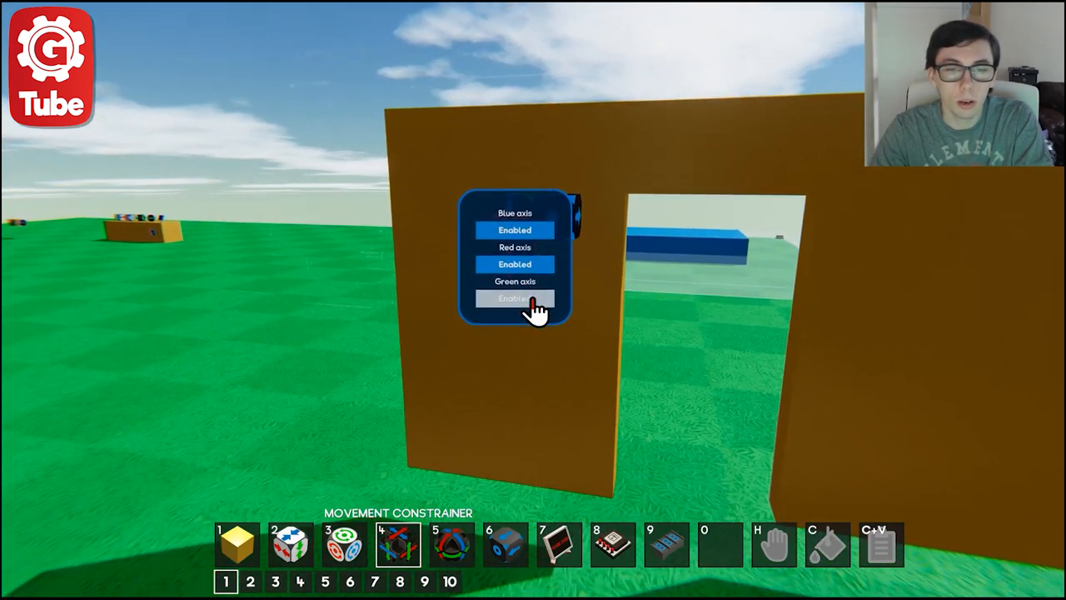
{"action": "left_click", "coordinate": [515, 298]}
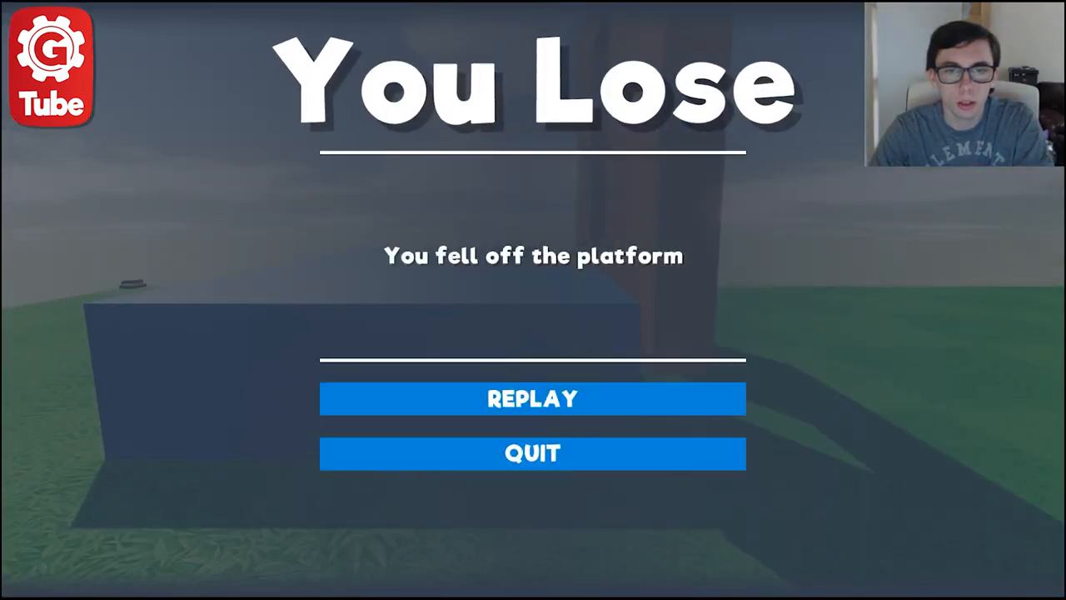
{"action": "left_click", "coordinate": [532, 398]}
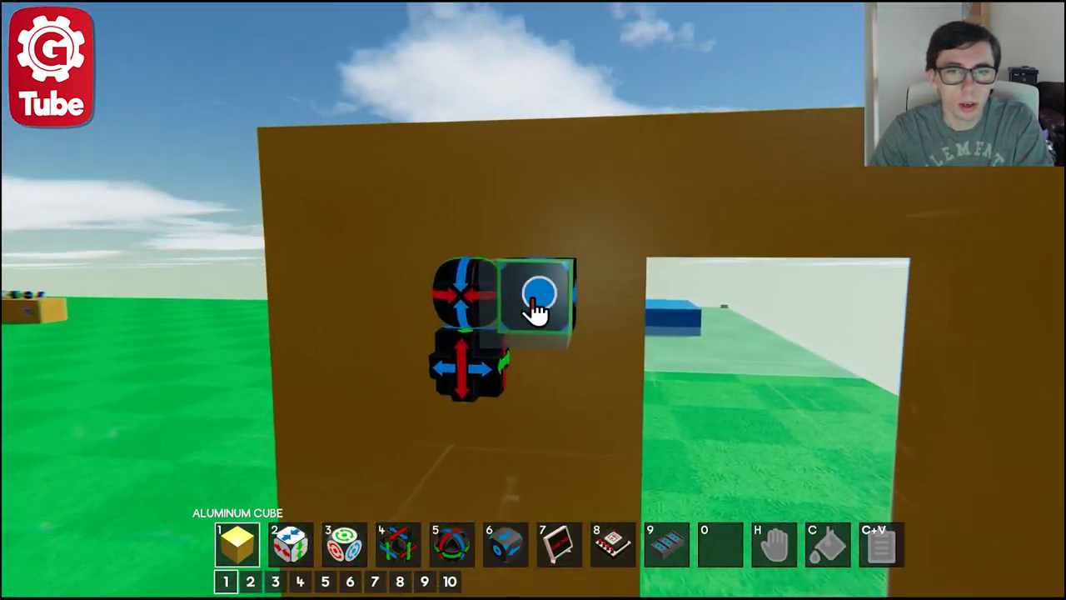
Inspect the constrainer blocks on the brown wall in build mode
{"action": "left_click", "coordinate": [537, 296]}
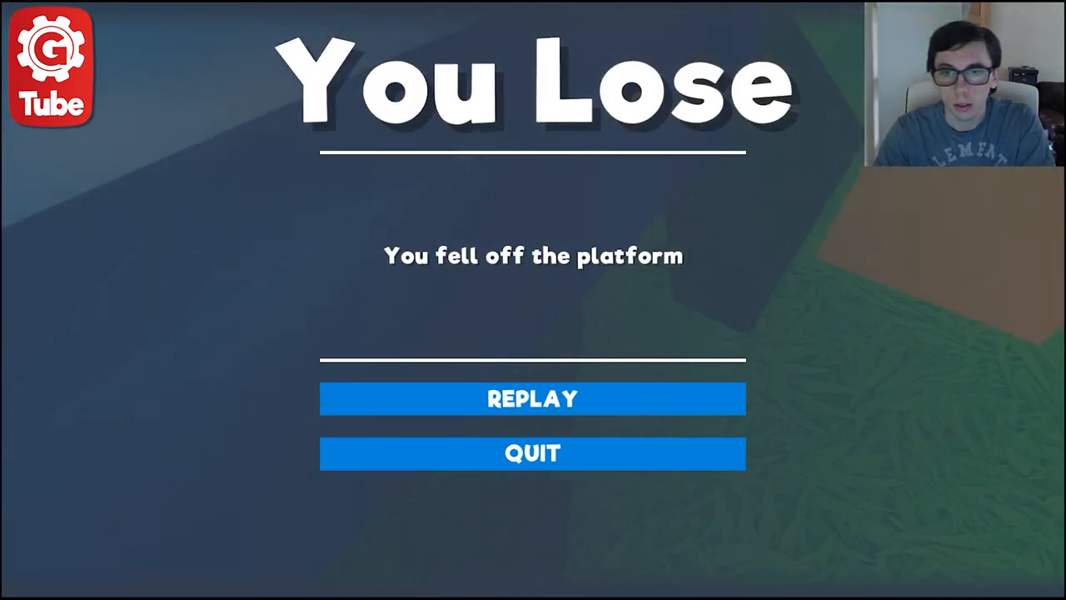
{"action": "mouse_move", "coordinate": [532, 398]}
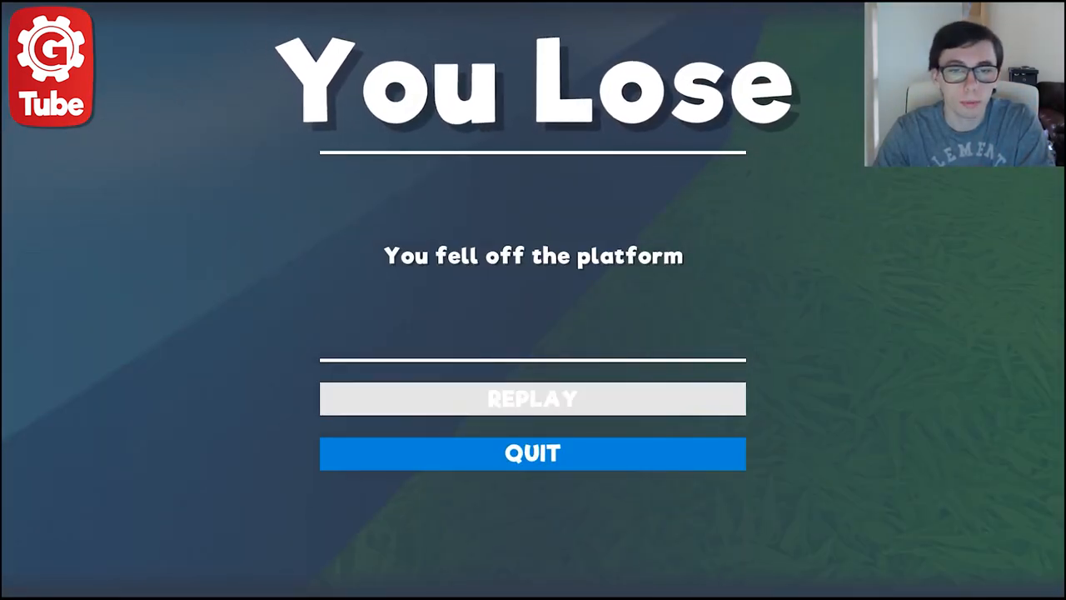
Replay after losing, fall off again, then quit the You Lose screen
{"action": "left_click", "coordinate": [532, 398]}
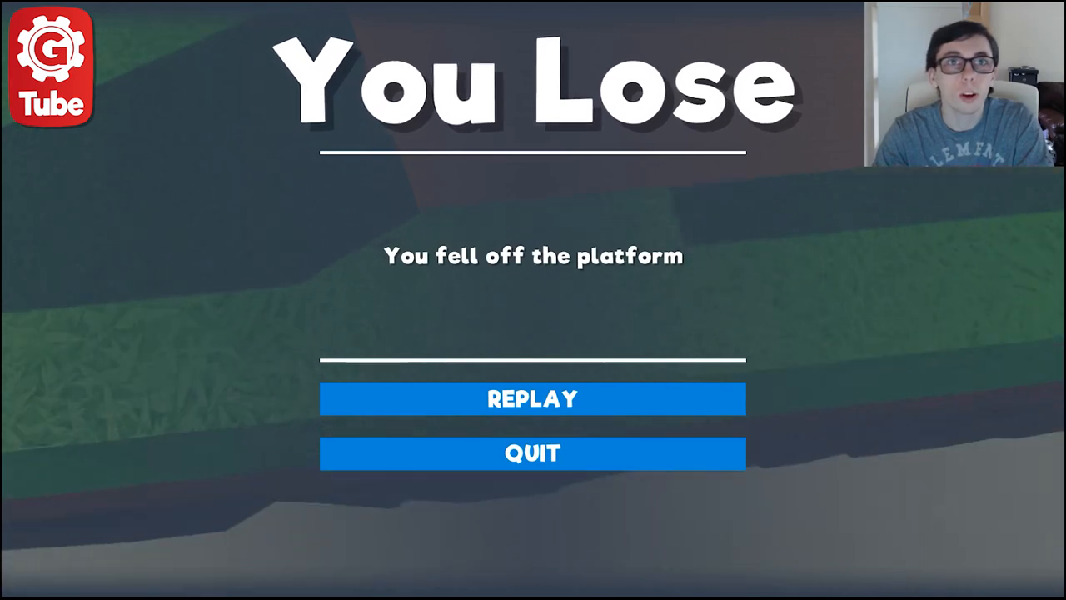
{"action": "left_click", "coordinate": [532, 398]}
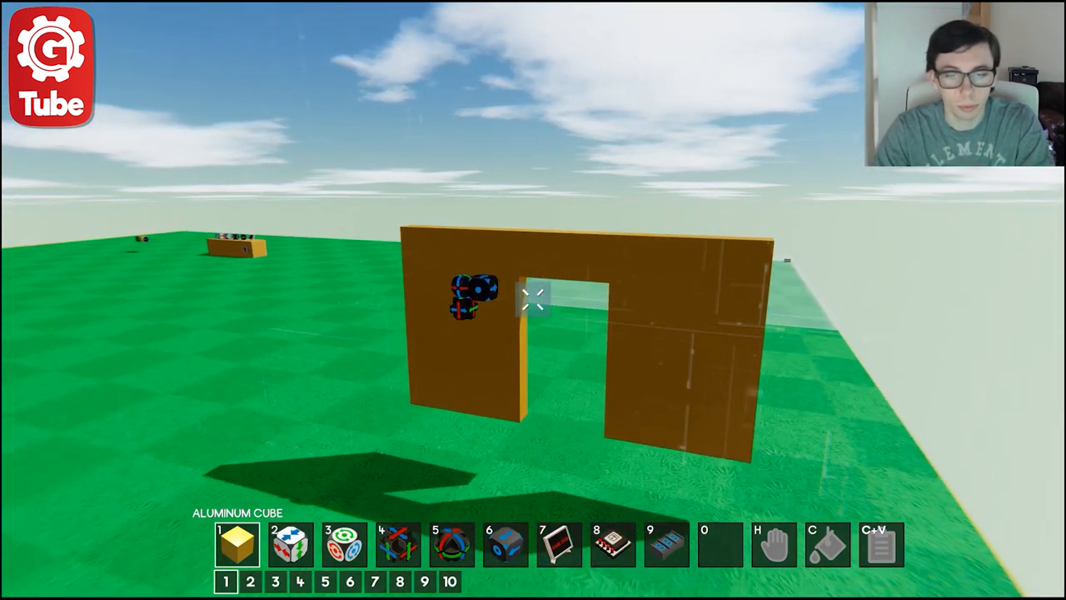
Pick the Character OnEnter Trigger from hotbar slot 8 for the wall opening
{"action": "key", "text": "8"}
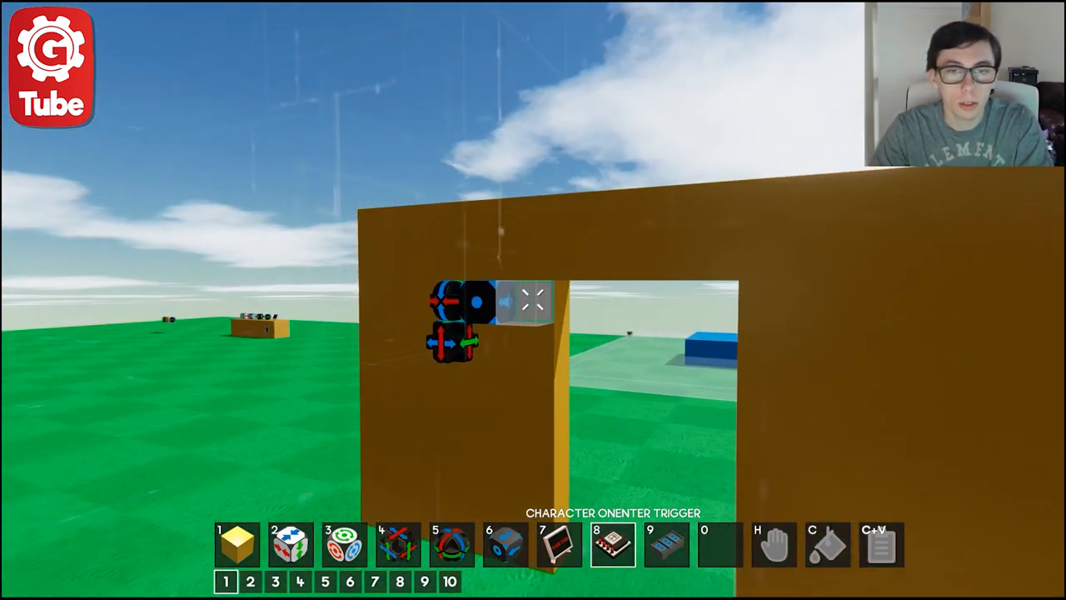
{"action": "mouse_move", "coordinate": [533, 300]}
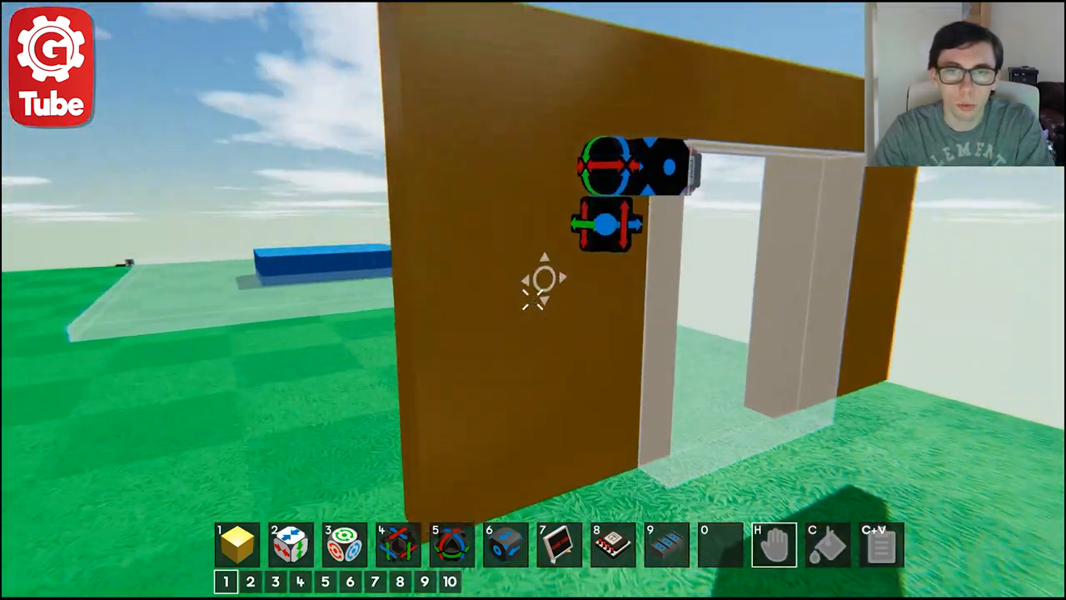
{"action": "mouse_move", "coordinate": [533, 300]}
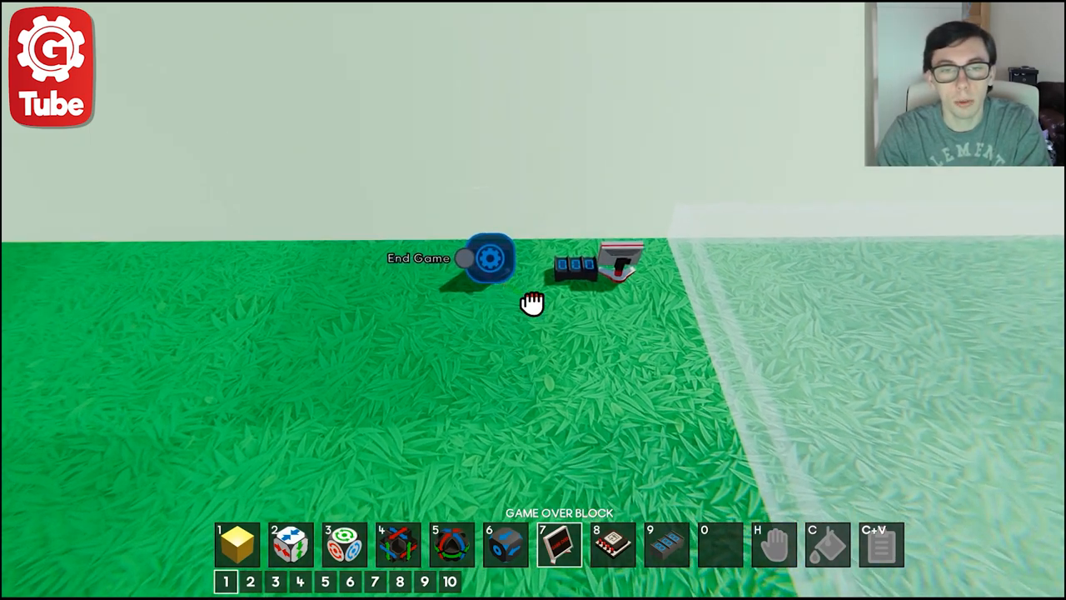
Give the Game Over block header 'You Win' and body 'You made it through all the obstacles'
{"action": "left_click", "coordinate": [490, 260]}
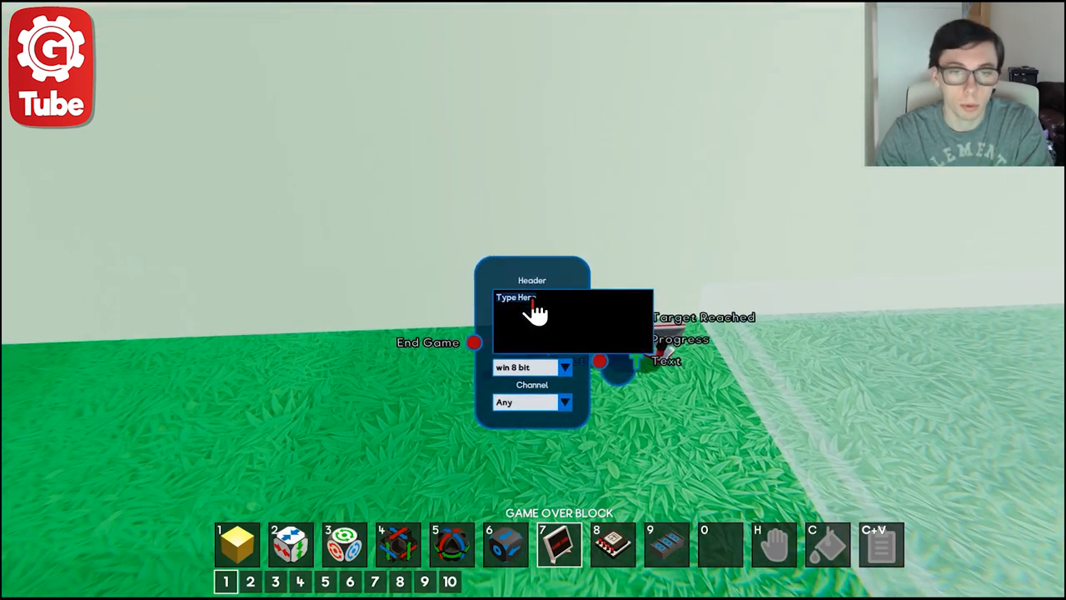
{"action": "type", "text": "You Win"}
{"action": "type", "text": "You made i"}
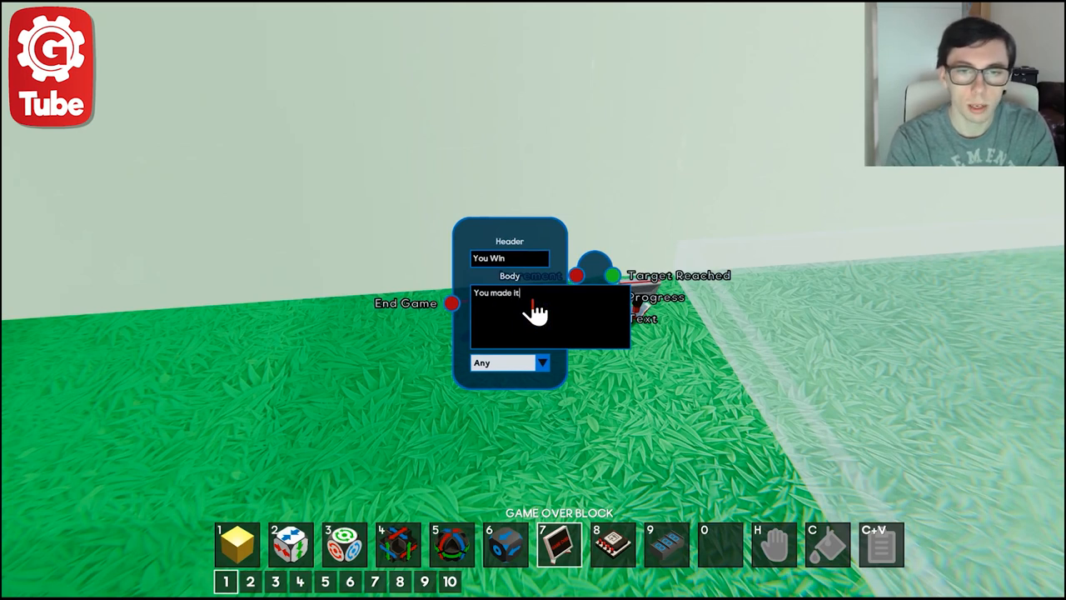
{"action": "type", "text": "through all t"}
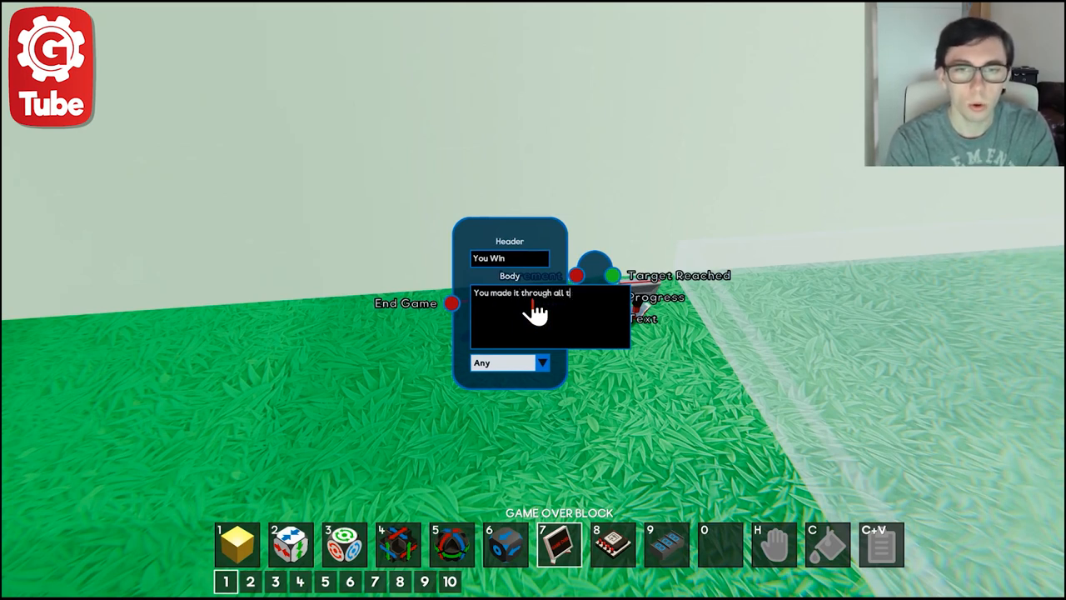
{"action": "type", "text": "he obstacles"}
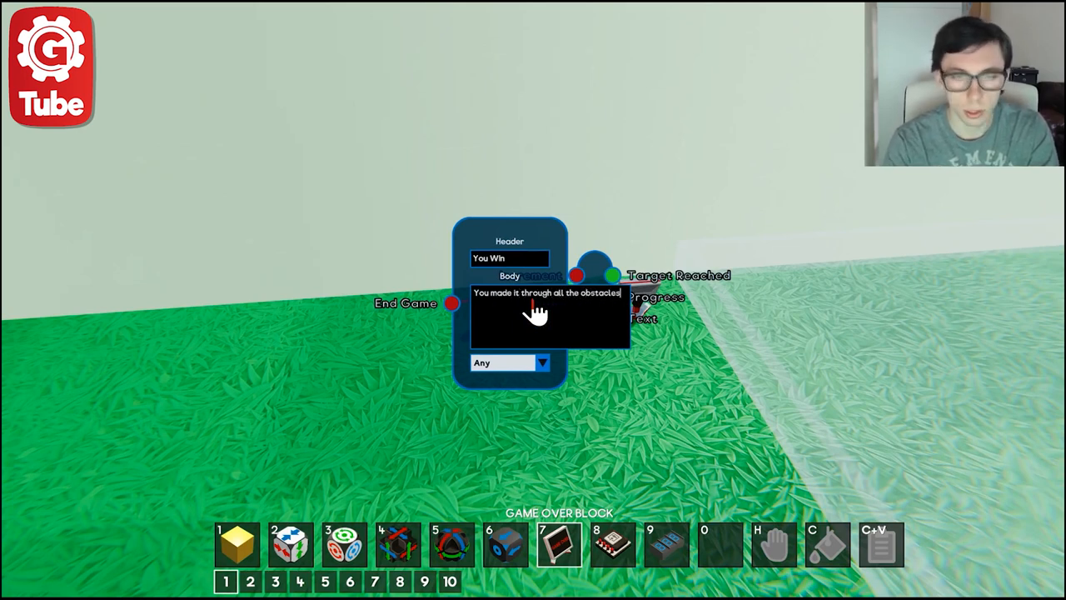